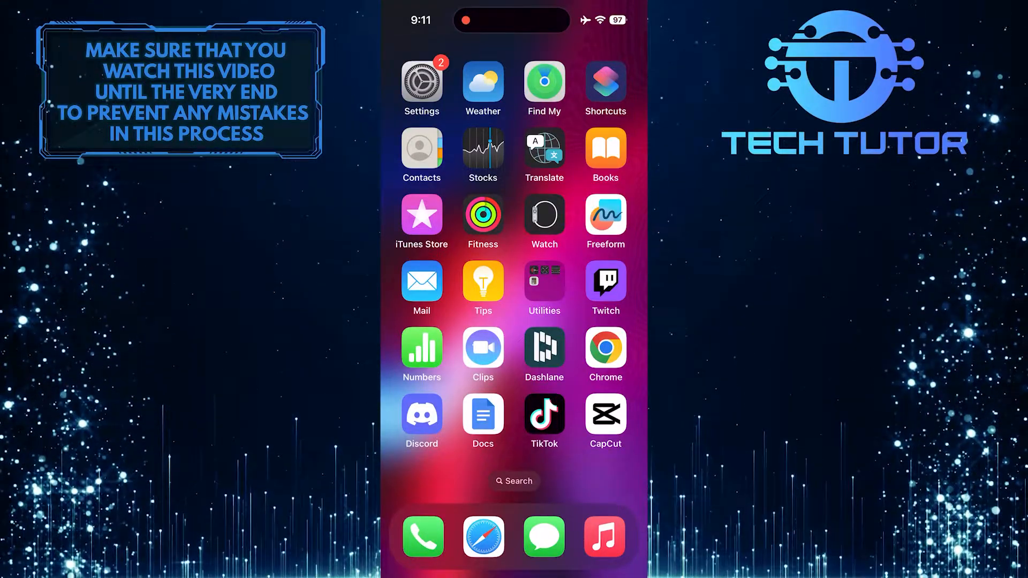
- Open Settings and go to the General page
{"action": "left_click", "coordinate": [422, 82]}
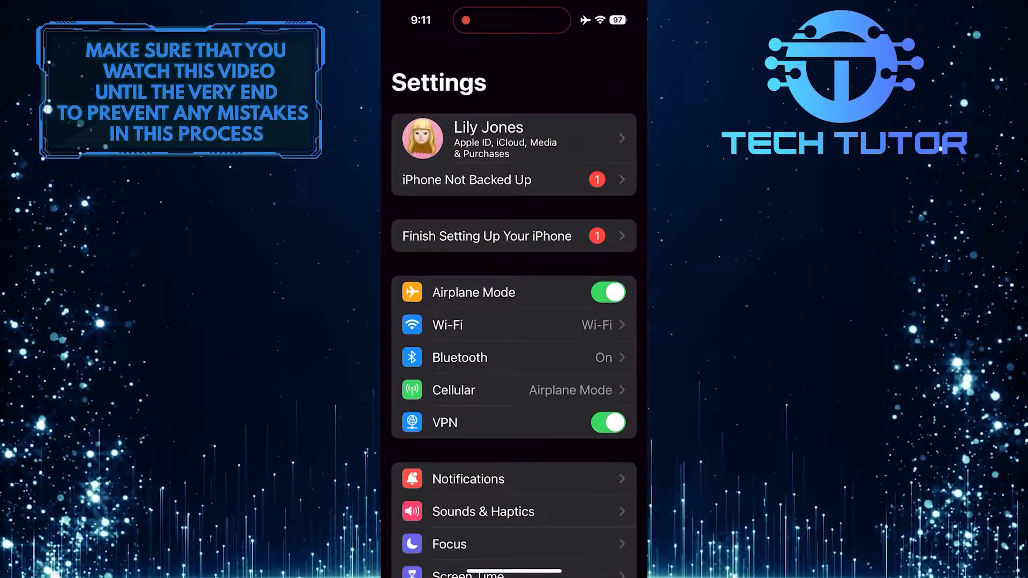
{"action": "scroll", "scroll_direction": "down", "scroll_amount": 3}
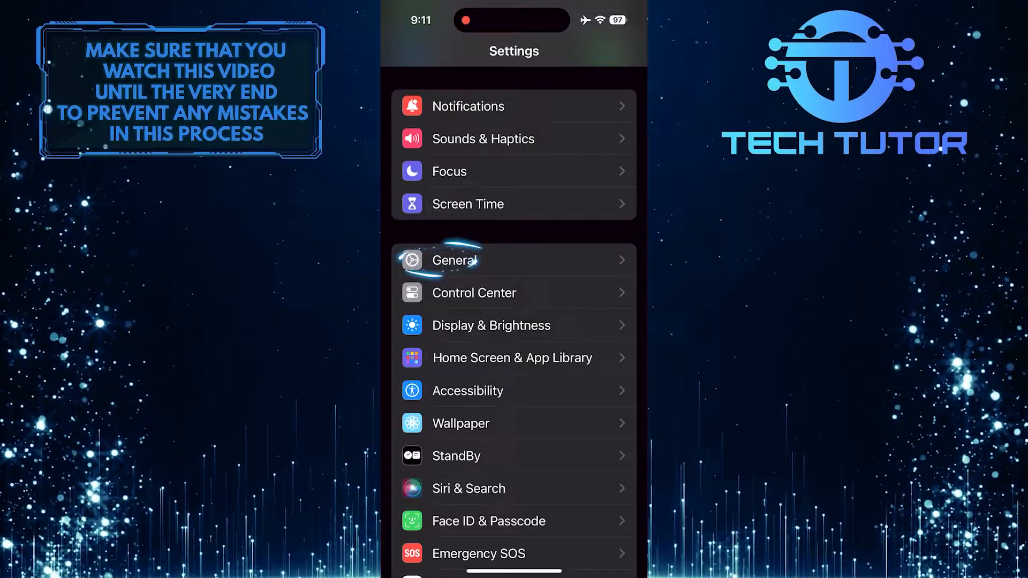
{"action": "left_click", "coordinate": [459, 260]}
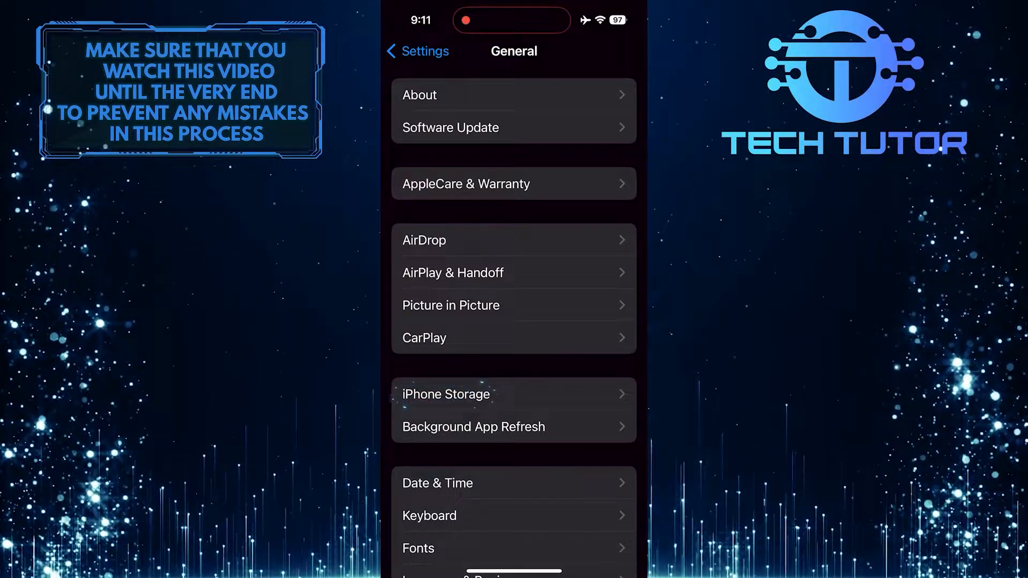
- Open iPhone Storage and select Roblox to view its storage details
{"action": "left_click", "coordinate": [446, 393]}
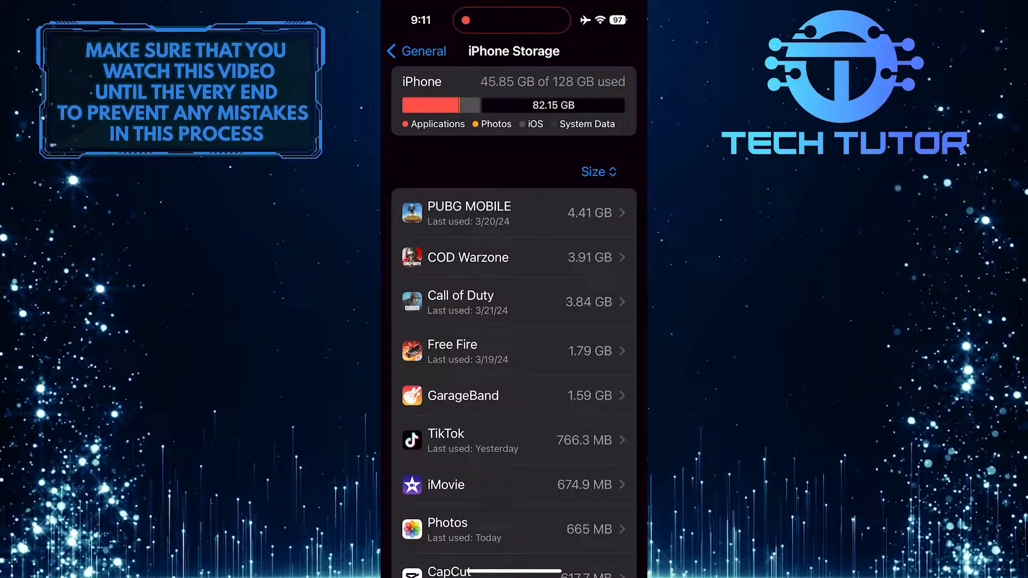
{"action": "scroll", "scroll_direction": "down", "scroll_amount": 3}
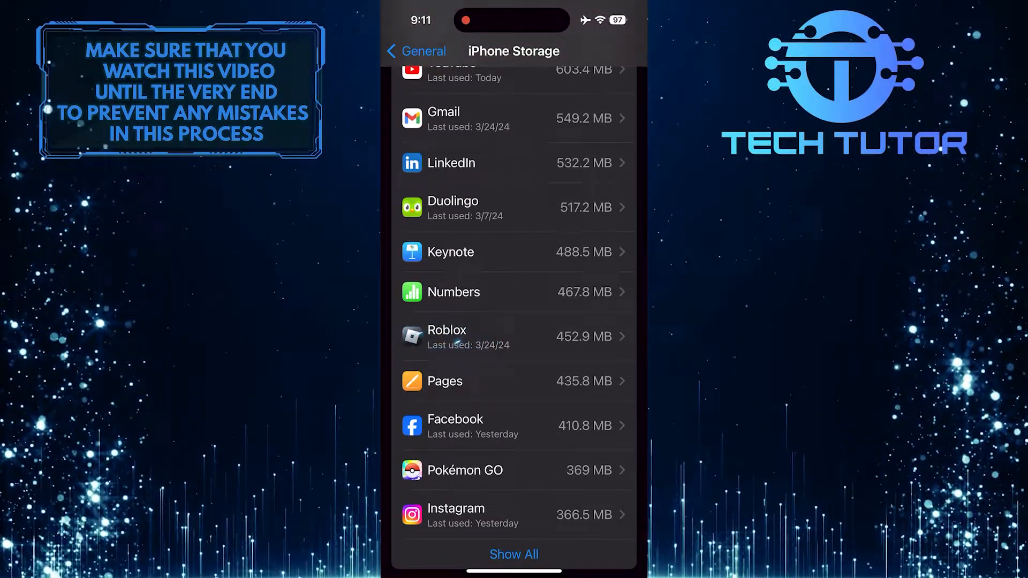
{"action": "left_click", "coordinate": [514, 336]}
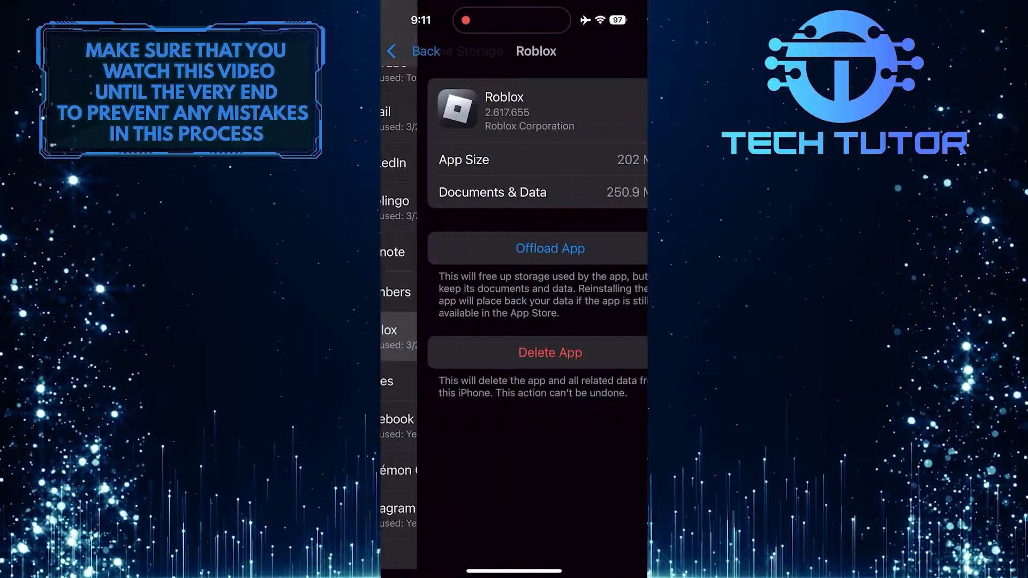
- Offload Roblox and confirm, keeping its 452.9 MB of documents and data
{"action": "left_click", "coordinate": [513, 247]}
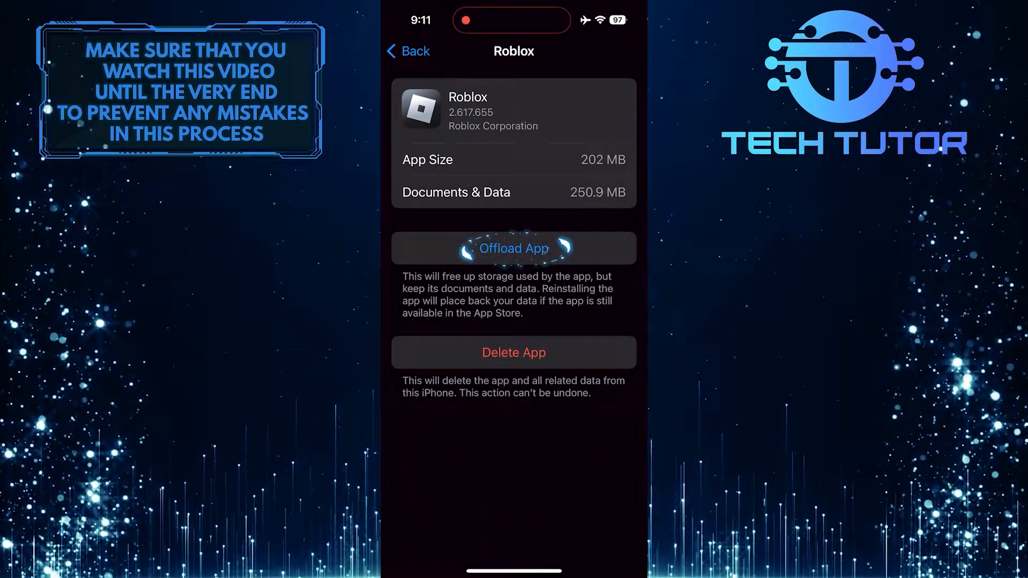
{"action": "left_click", "coordinate": [513, 248]}
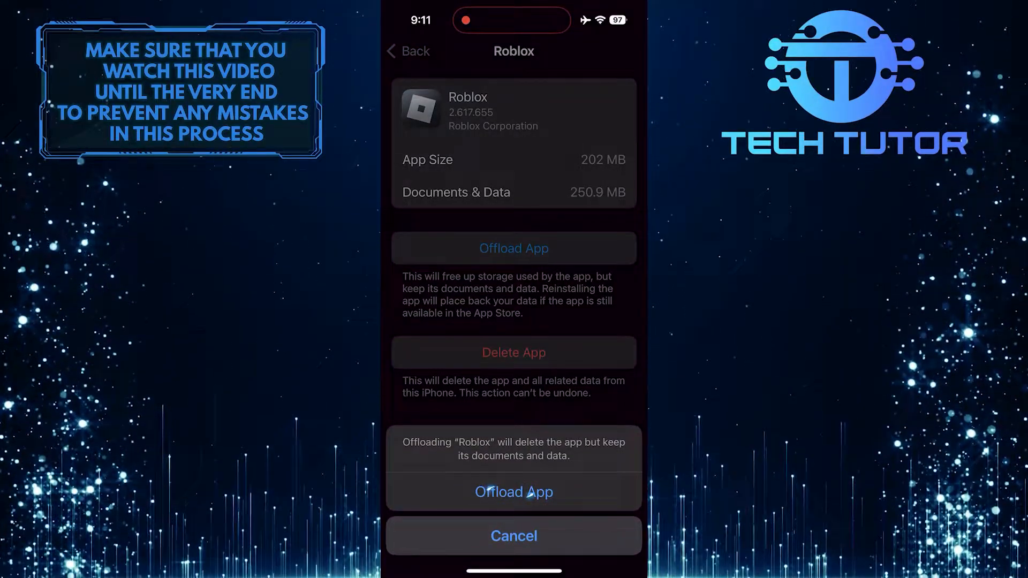
{"action": "left_click", "coordinate": [514, 491]}
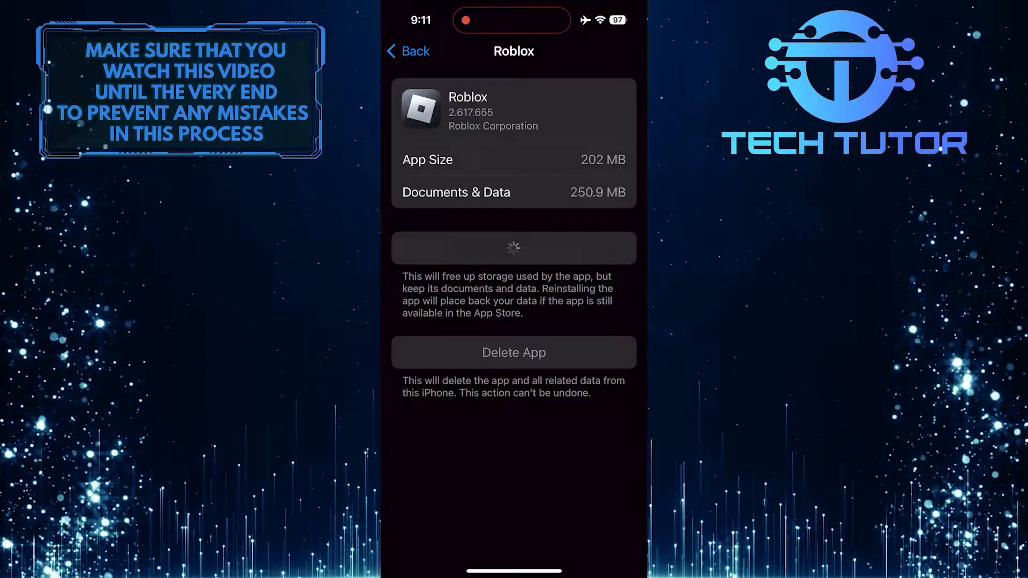
{"action": "left_click", "coordinate": [513, 248]}
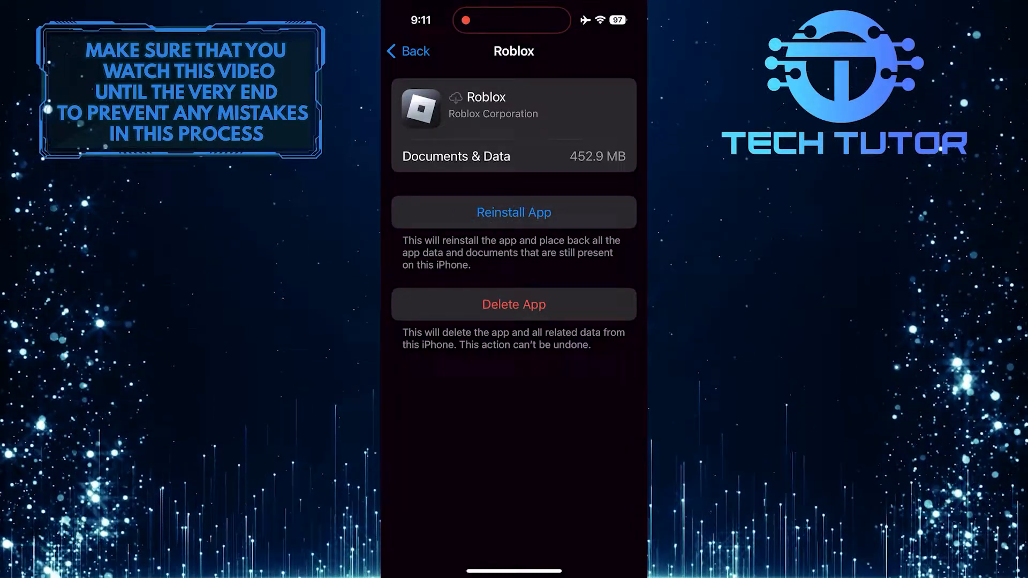
- Reinstall Roblox, restoring its 202 MB app, and return to General
{"action": "left_click", "coordinate": [513, 212]}
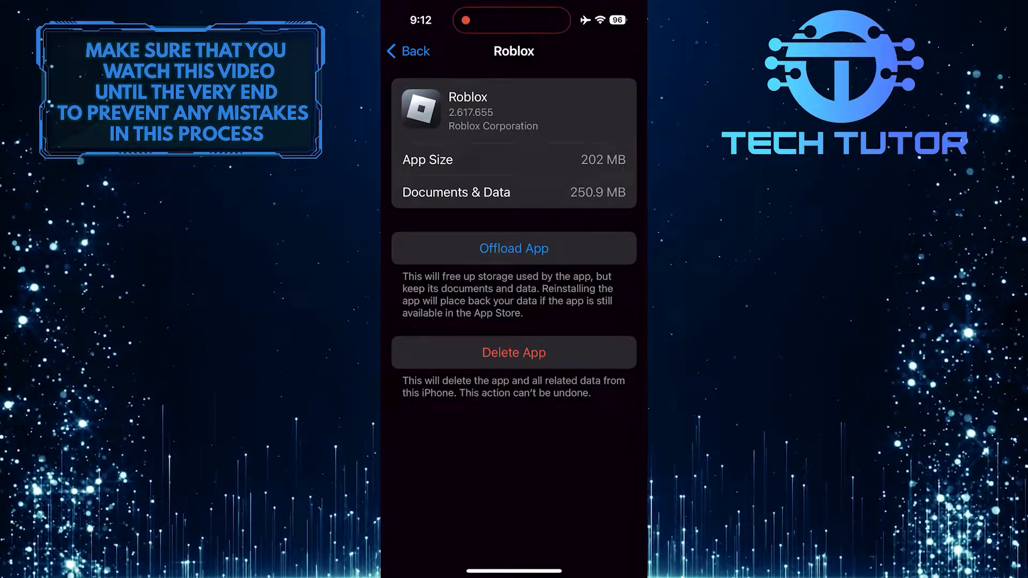
{"action": "left_click", "coordinate": [406, 52]}
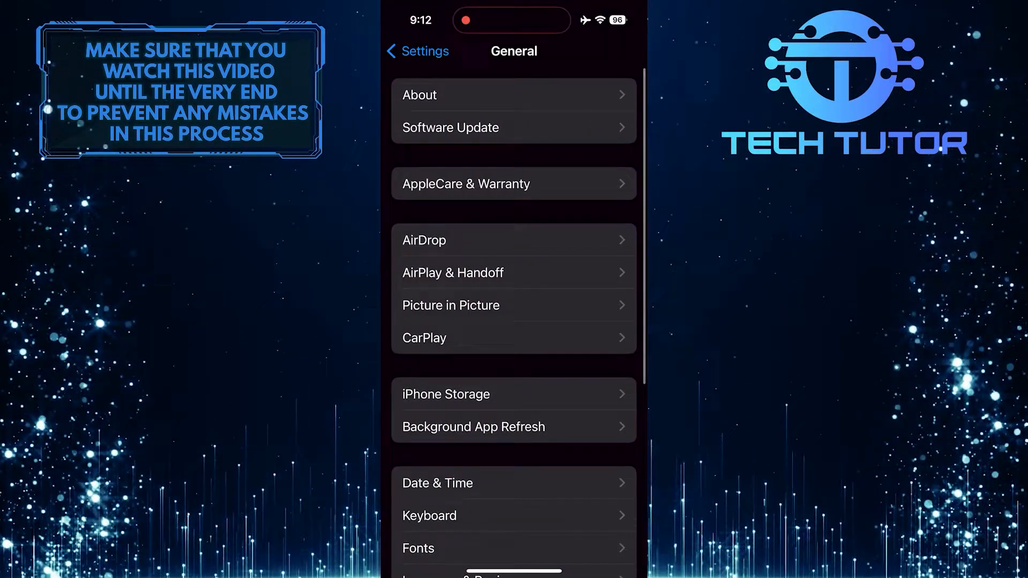
- Open VPN under VPN & Device Management so NordVPN NordLynx shows Not Connected
{"action": "scroll", "scroll_direction": "down", "scroll_amount": 3}
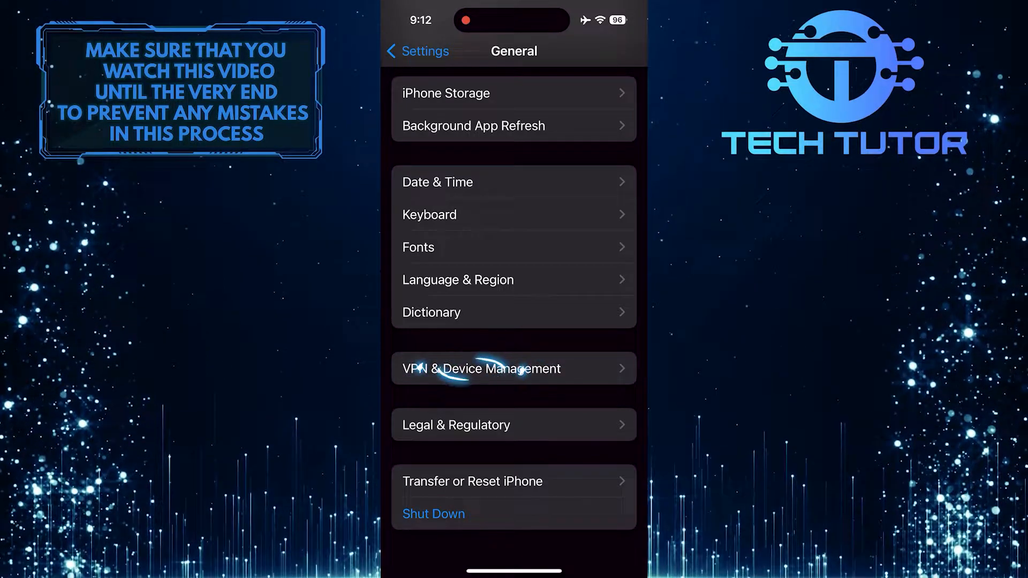
{"action": "left_click", "coordinate": [479, 369]}
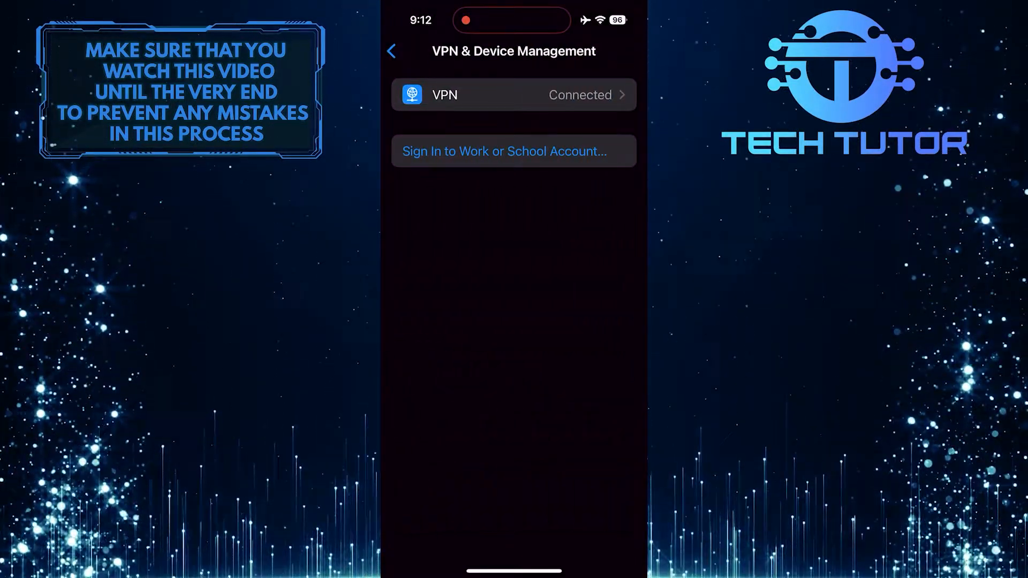
{"action": "left_click", "coordinate": [513, 94]}
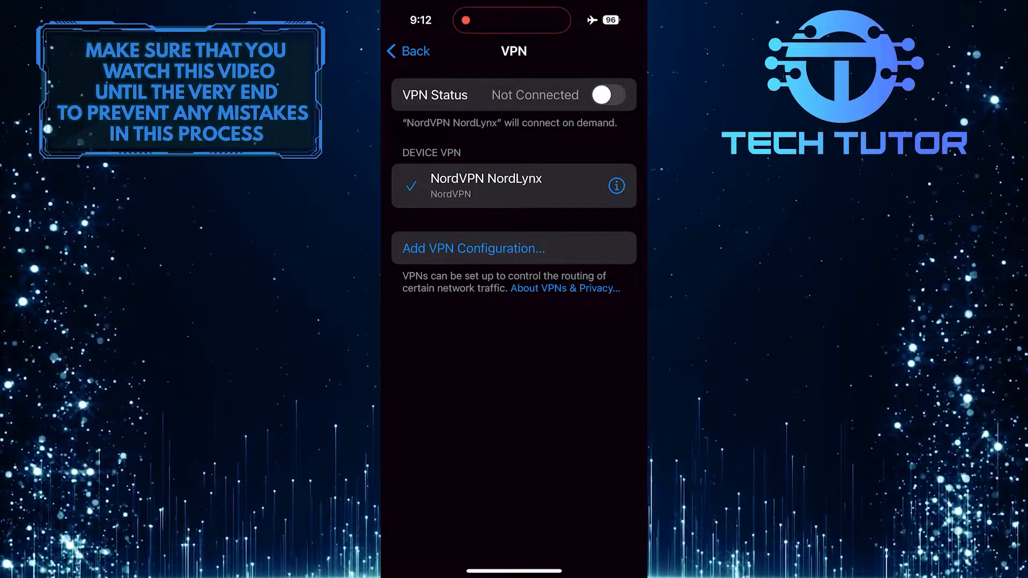